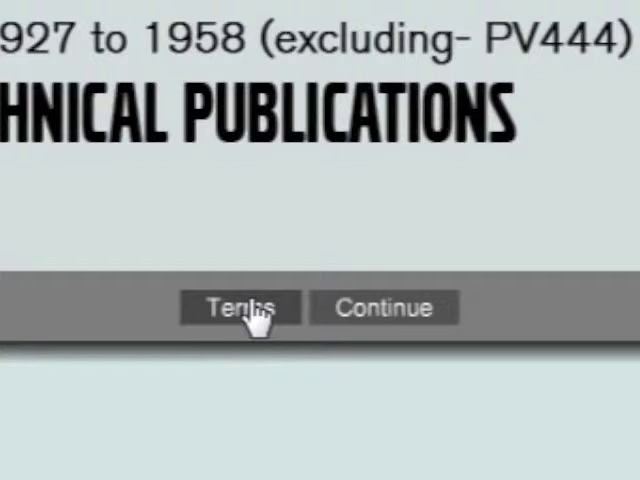
- View the Terms of use from the OTP DVD start screen
left_click(384, 308)
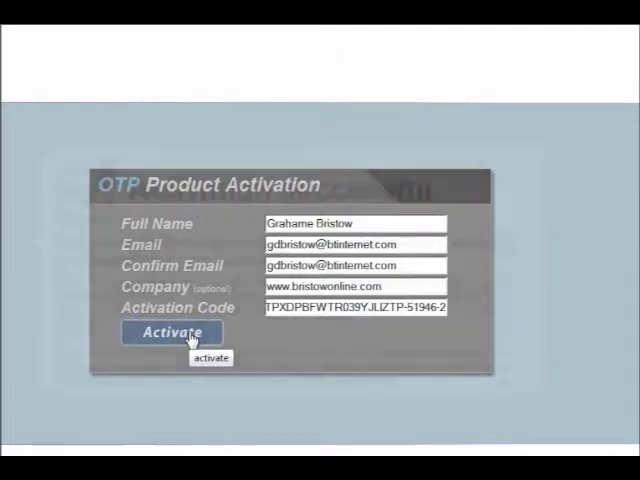
- Activate the product with the entered name, email, company and activation code
left_click(172, 332)
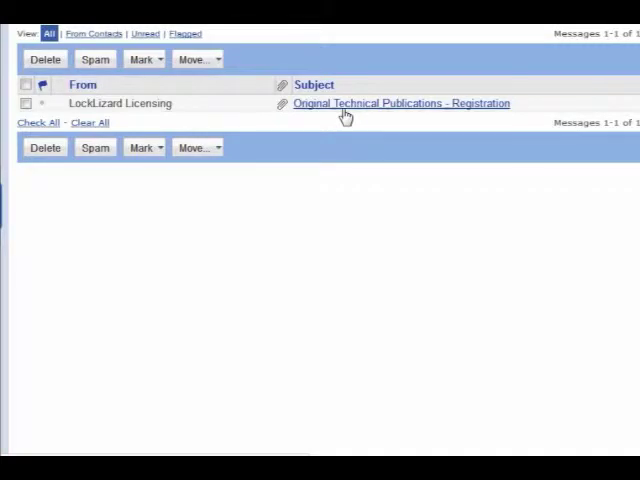
- Save the Windows Safeguard PDF Viewer installer linked in the LockLizard registration email
left_click(400, 104)
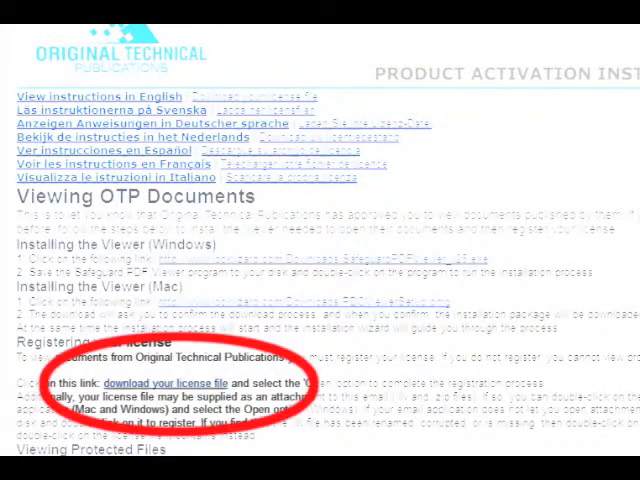
scroll("down", 3)
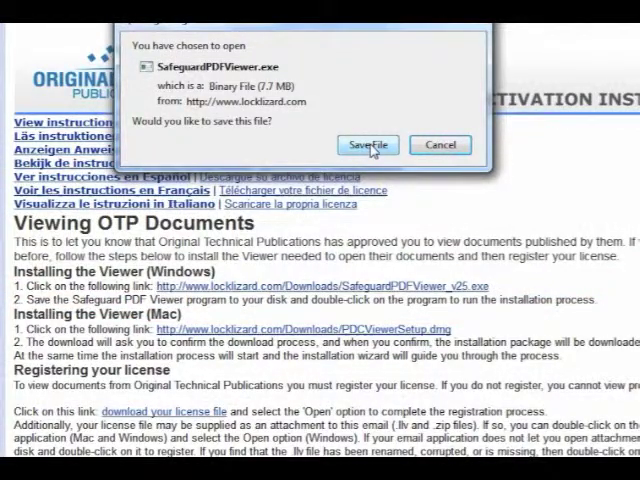
left_click(368, 144)
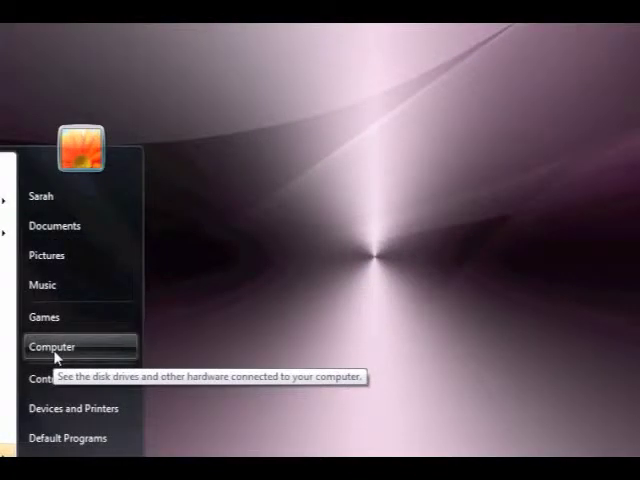
- Run SafeguardPDFViewer.exe from the Downloads folder, allowing the security warning
left_click(52, 346)
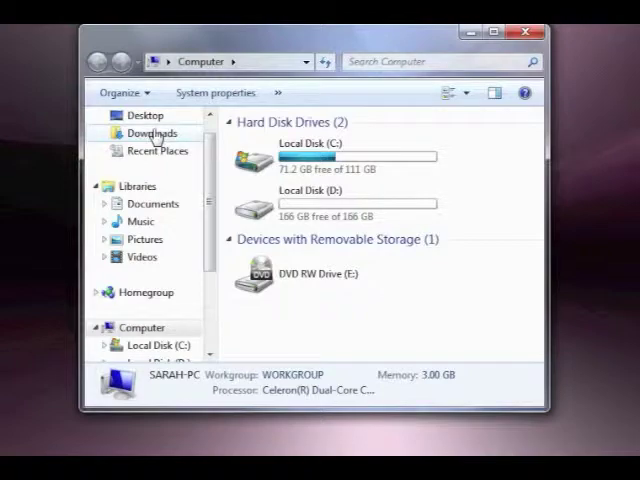
left_click(152, 132)
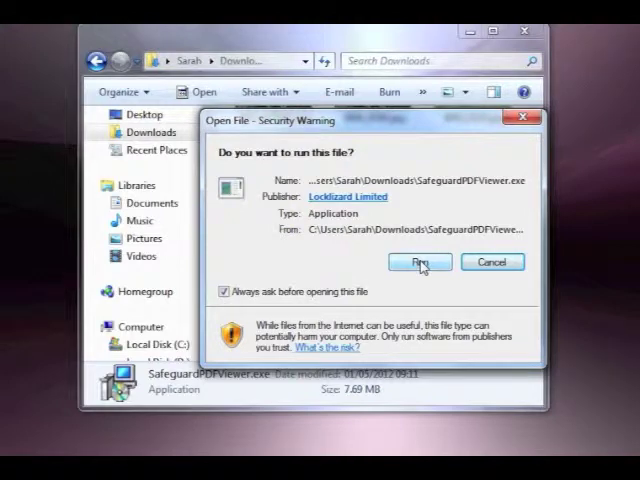
left_click(420, 262)
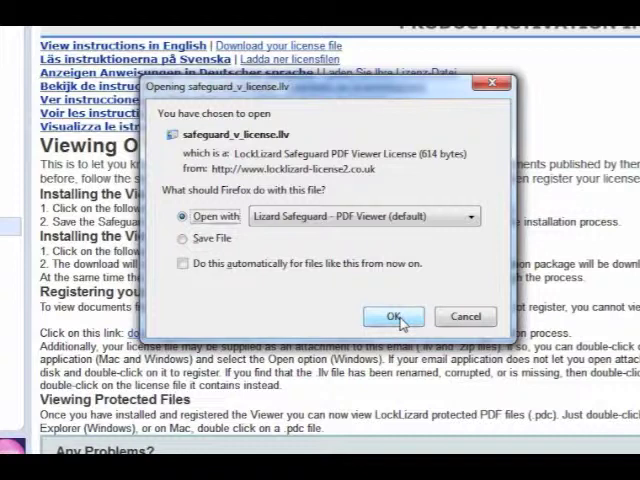
- Load the downloaded licence file into Safeguard PDF Viewer to confirm registration
left_click(392, 316)
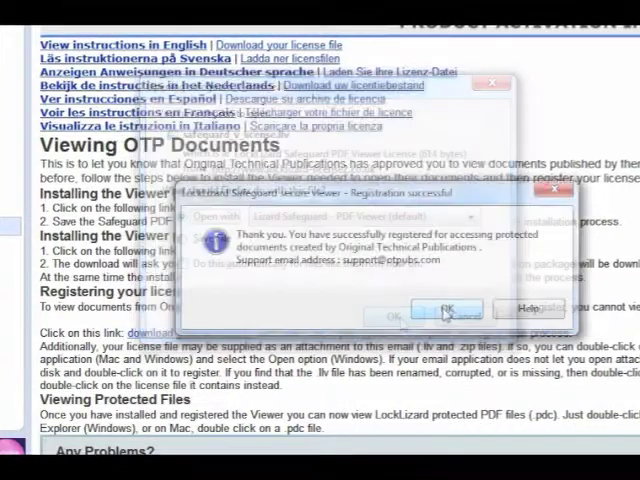